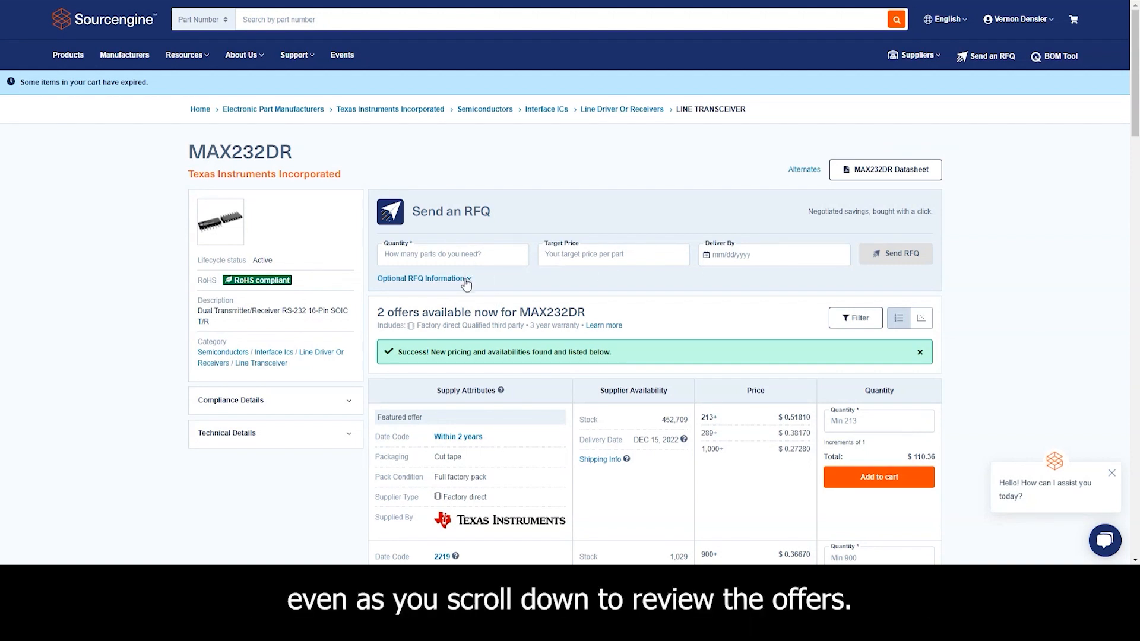
Expand 'Optional RFQ Information' to show packaging type, condition, date code and additional info fields
click(422, 282)
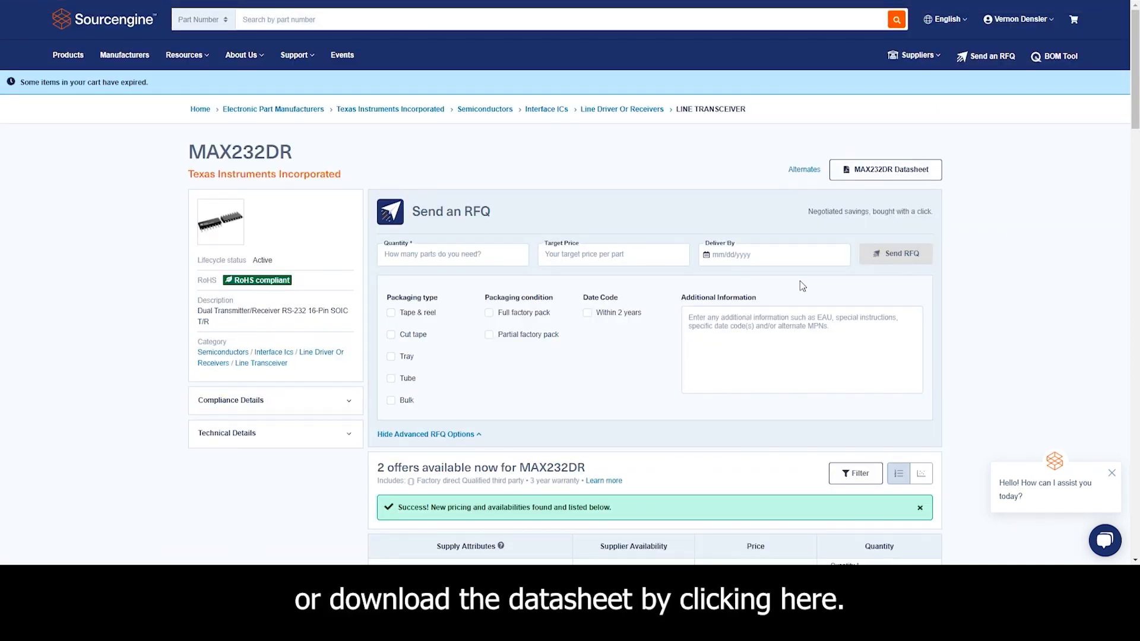
mouse_move(586, 462)
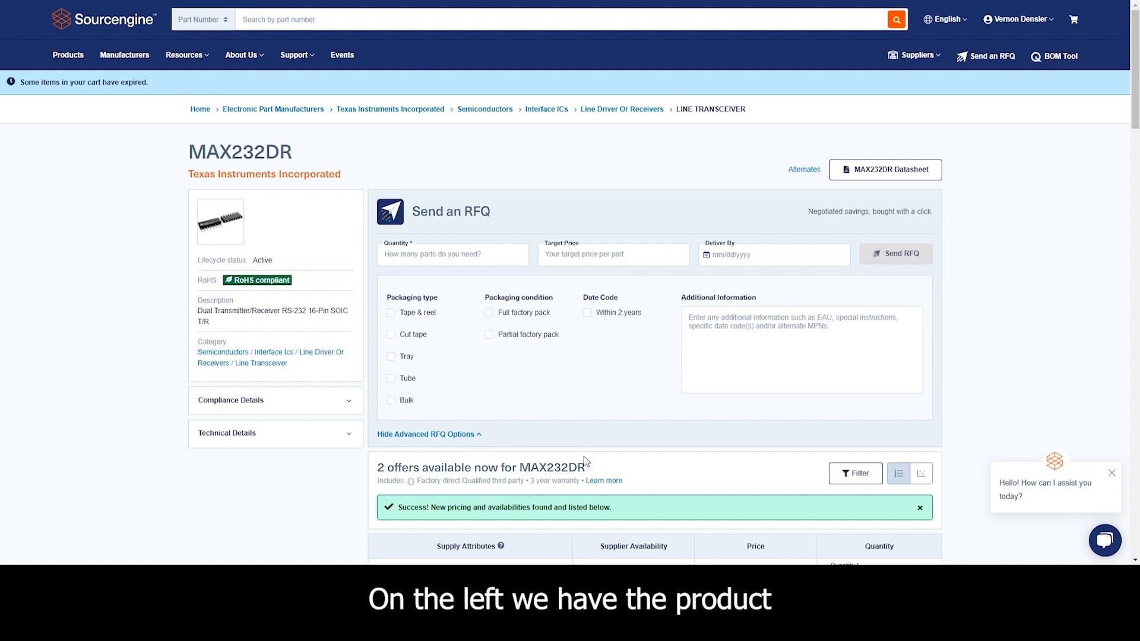
Scroll to the MAX232DR product summary with image, lifecycle status and category
scroll(down, 3)
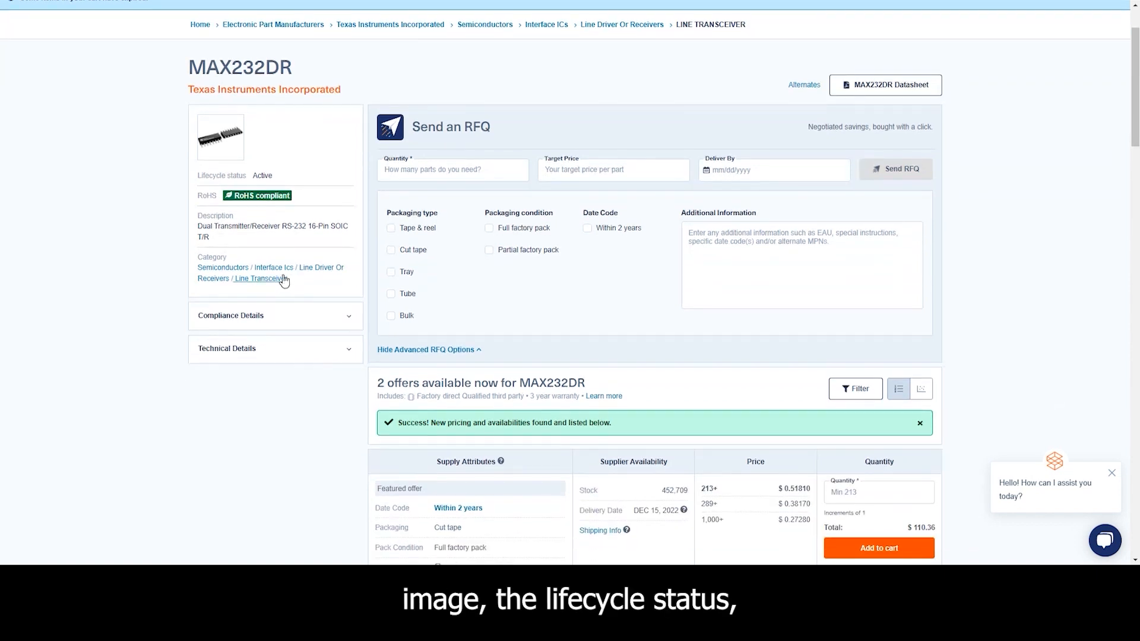
mouse_move(282, 199)
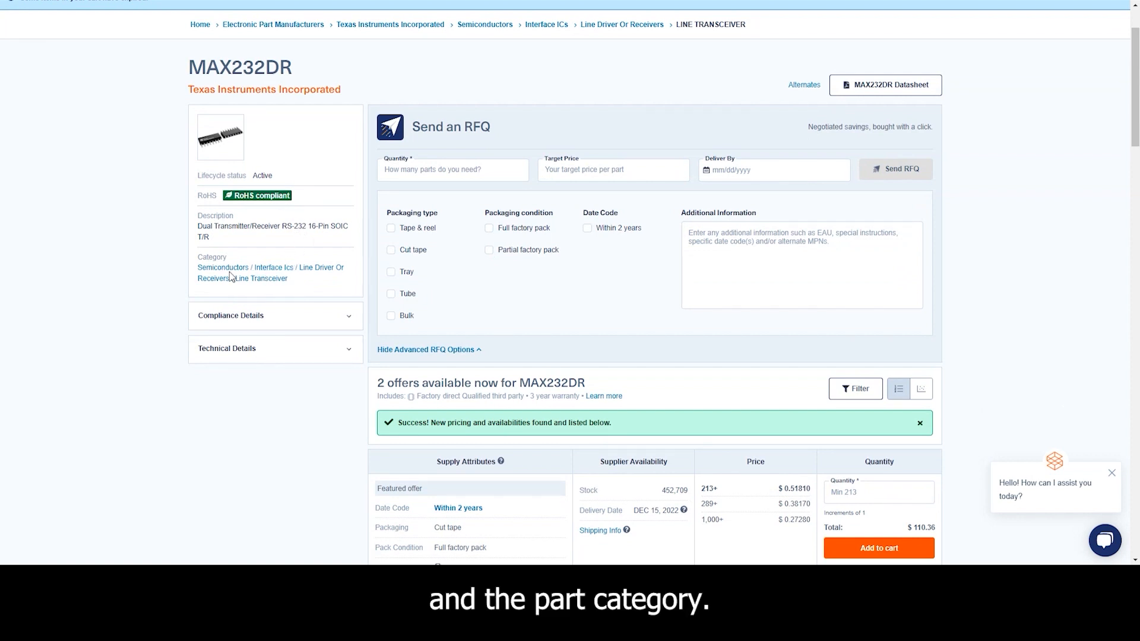
mouse_move(347, 321)
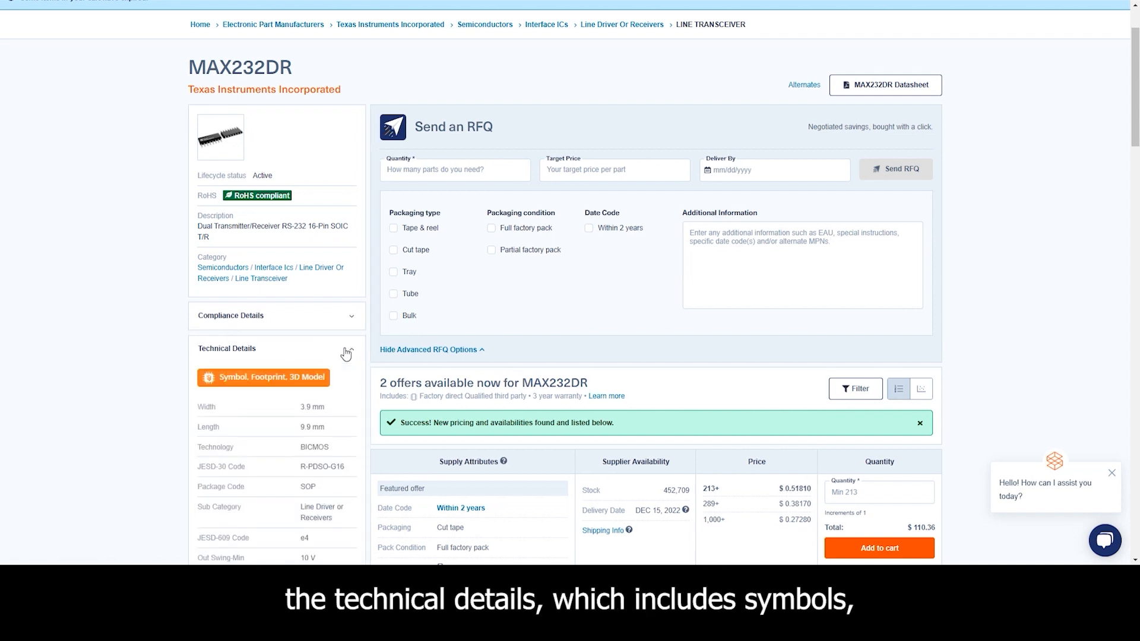
Scroll to the two MAX232DR offers with price breaks and totals, and the first bid options
scroll(down, 3)
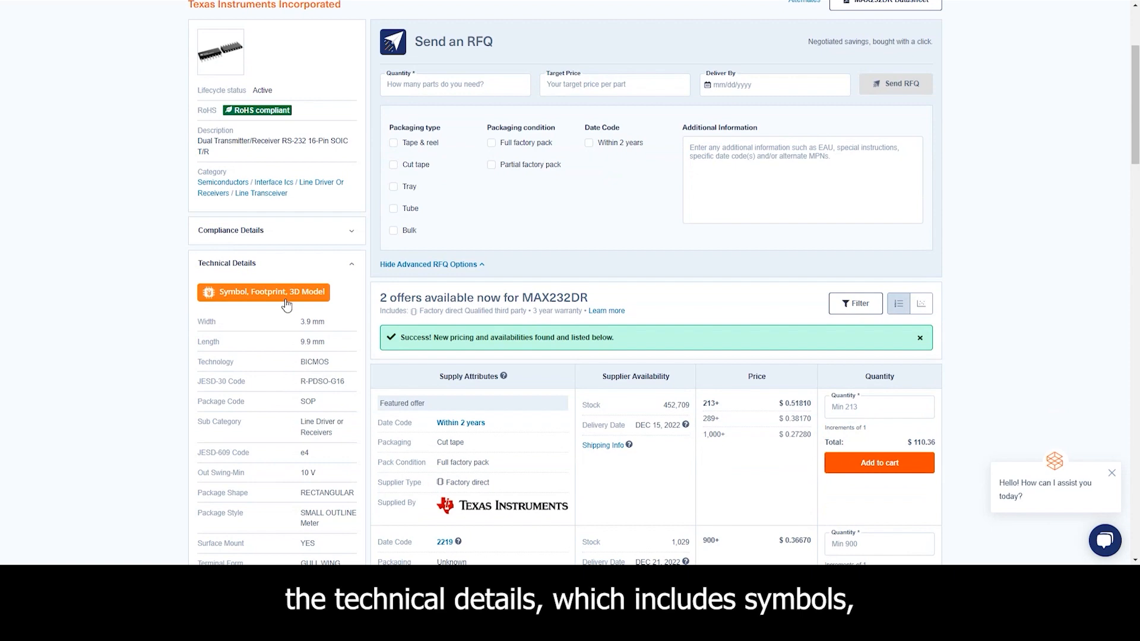
scroll(down, 3)
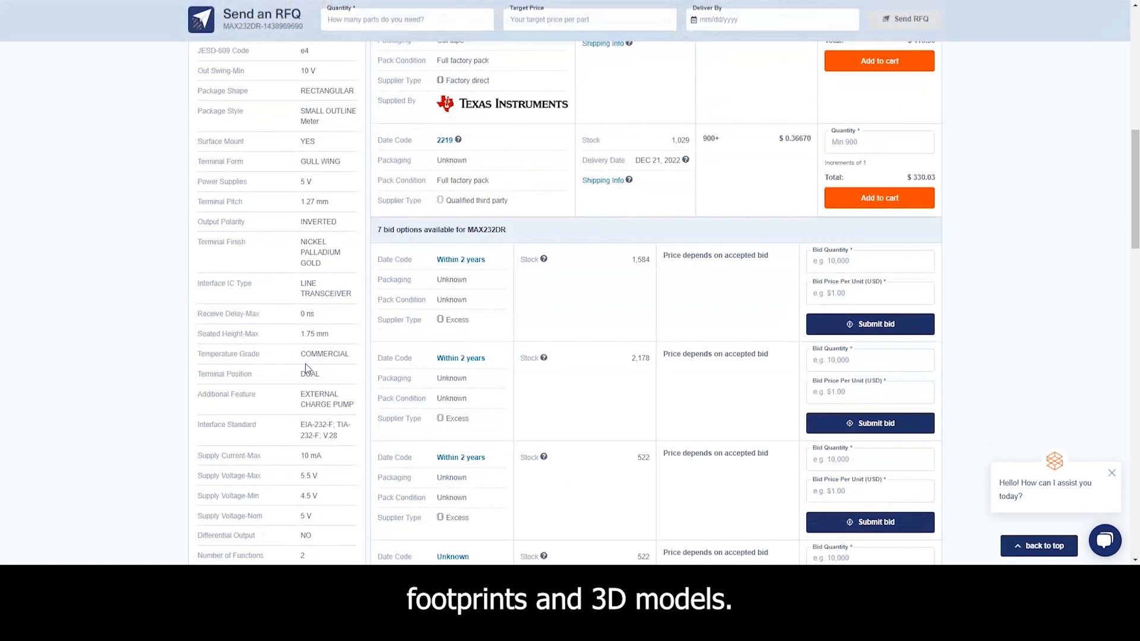
scroll(up, 3)
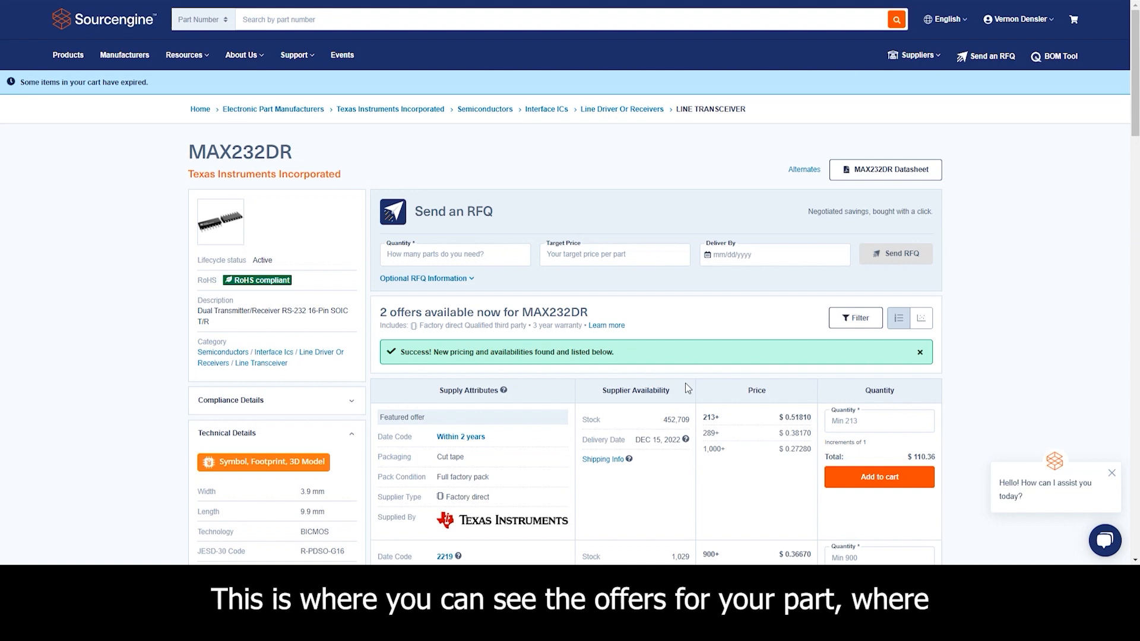
scroll(down, 3)
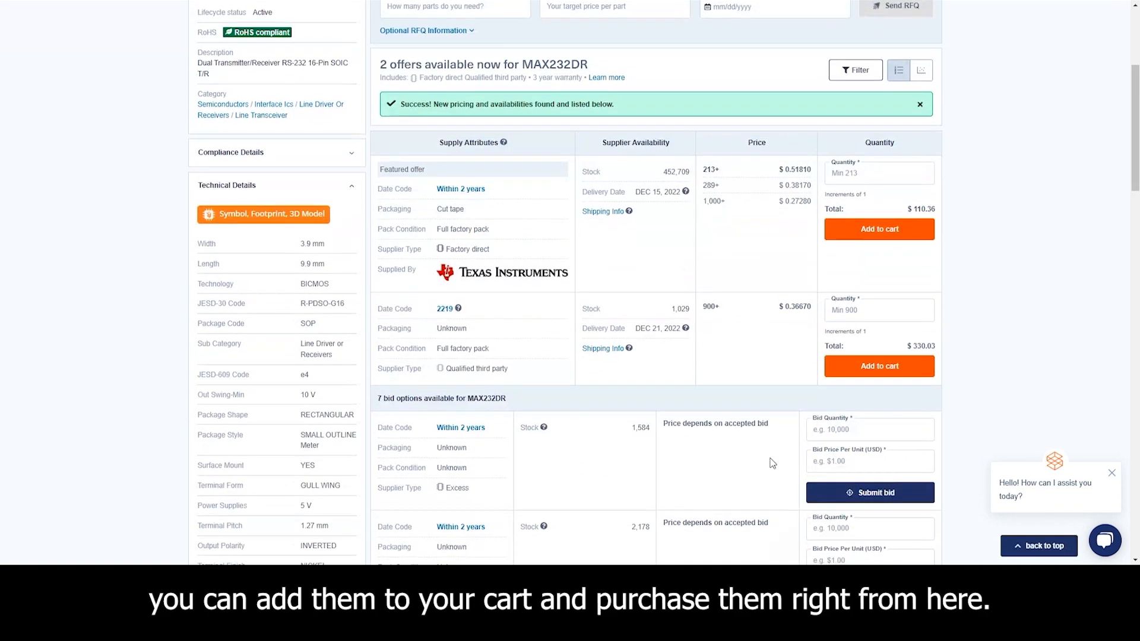
scroll(down, 3)
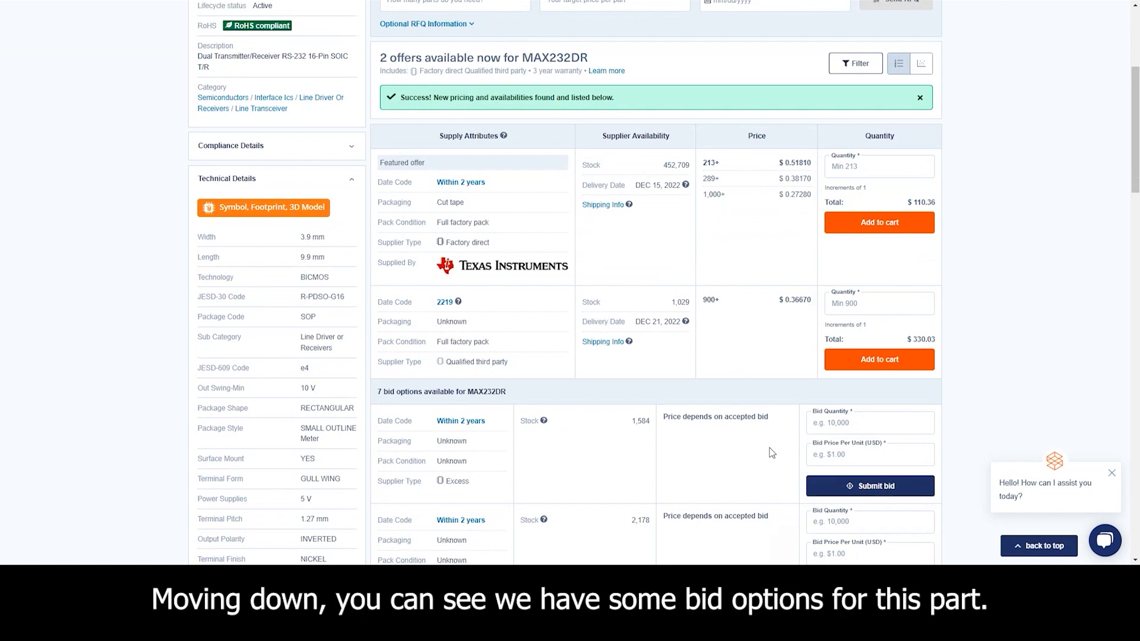
Scroll past the seven bid options to the alternates with offers, such as MAX232N and ST232CDR
scroll(down, 3)
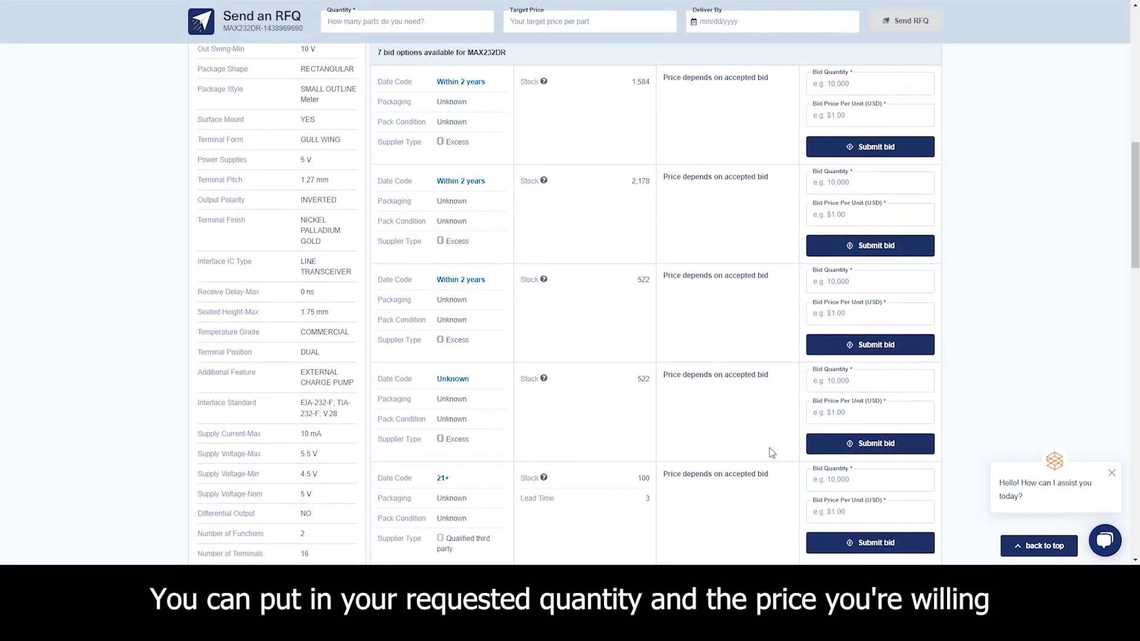
mouse_move(736, 442)
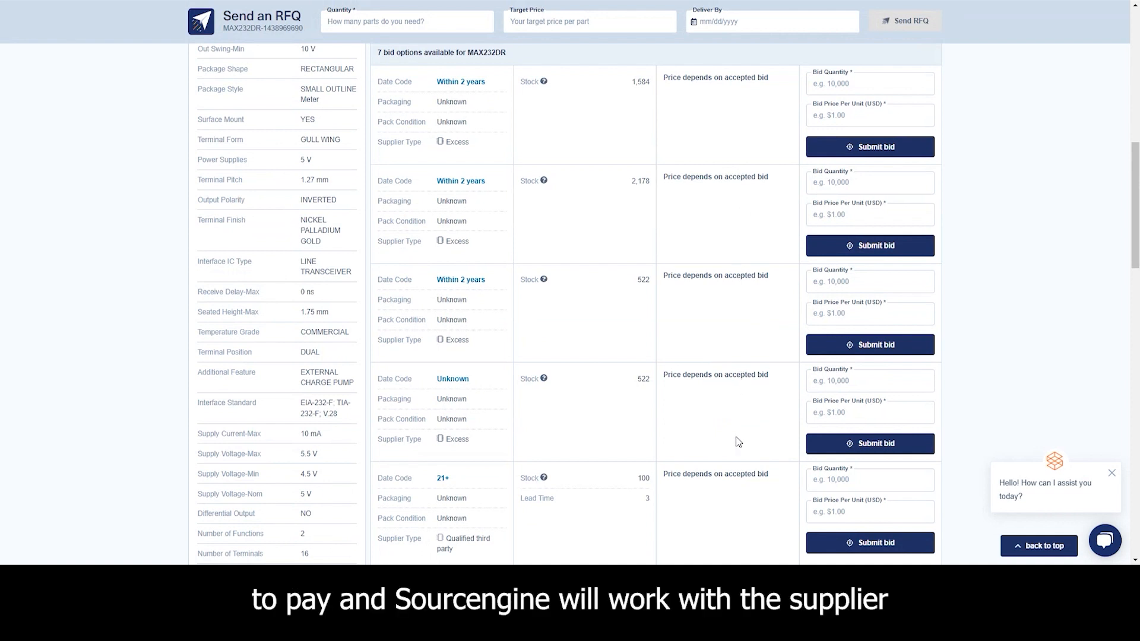
mouse_move(853, 122)
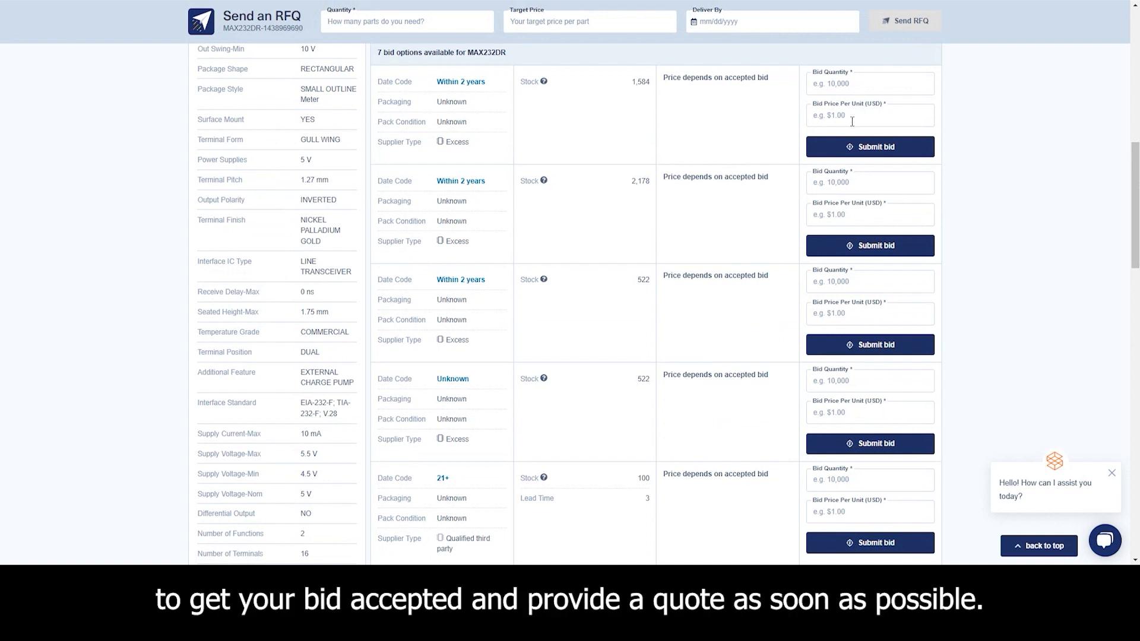
scroll(down, 3)
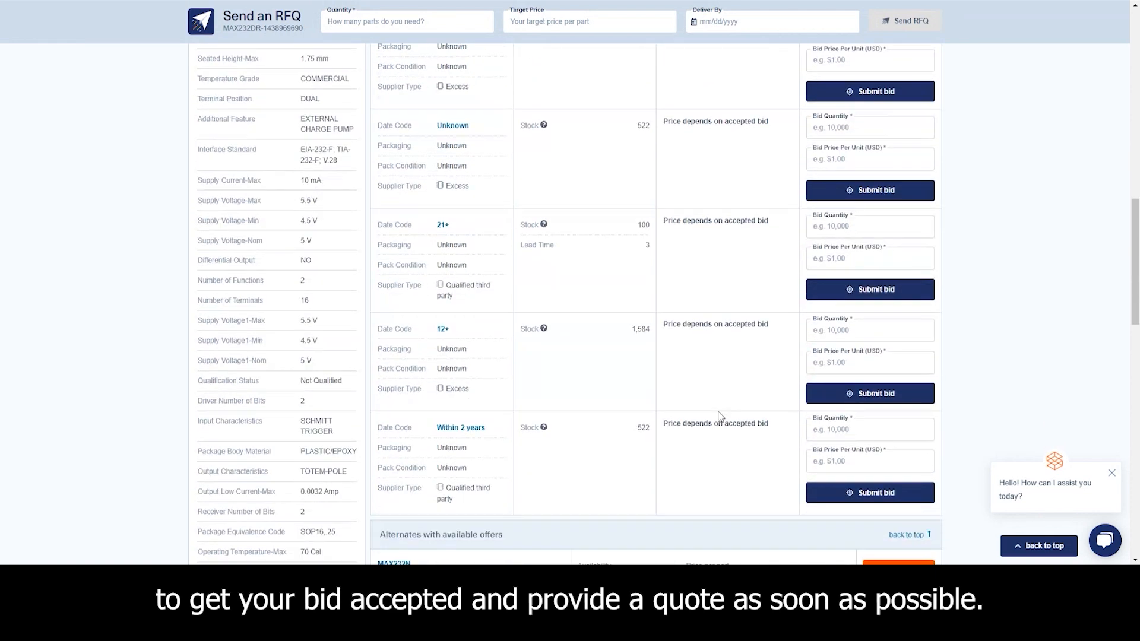
scroll(down, 3)
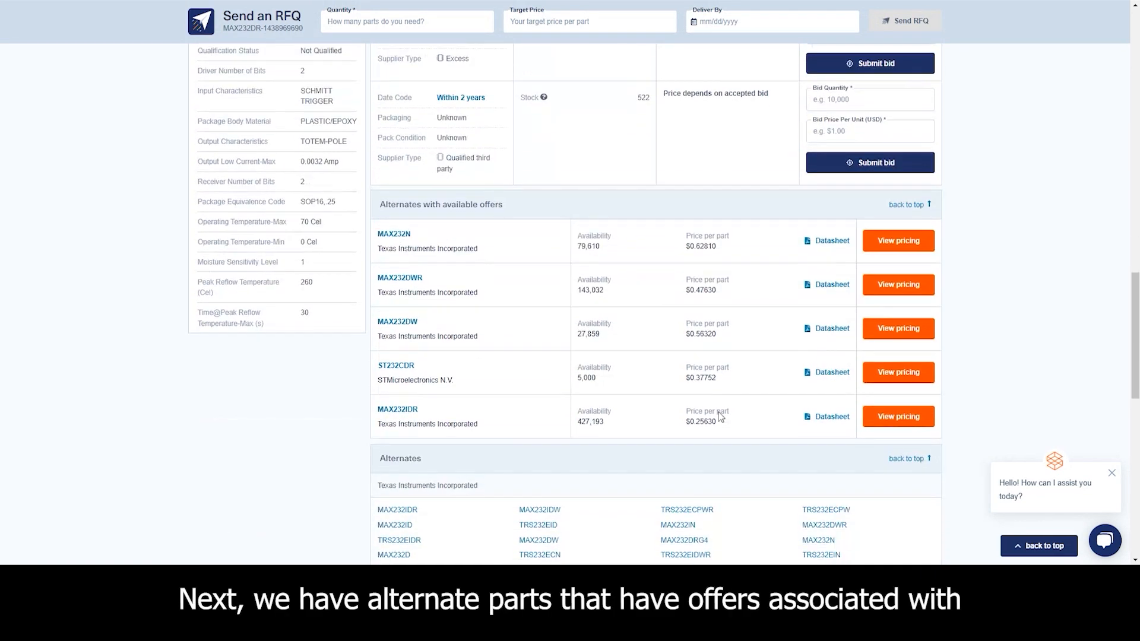
scroll(down, 3)
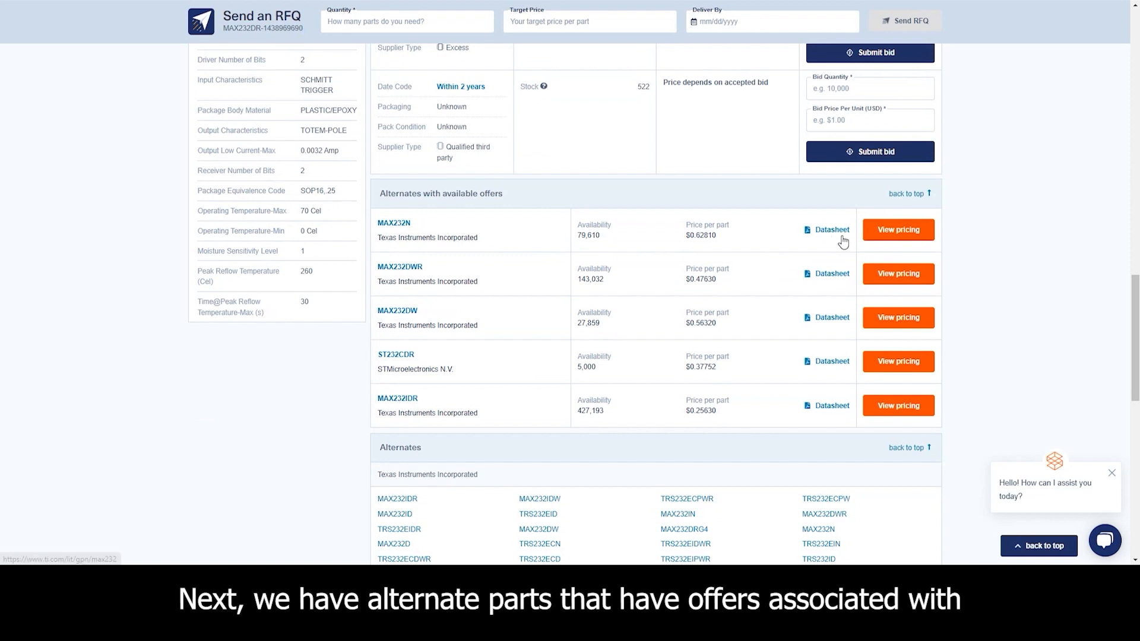
scroll(down, 3)
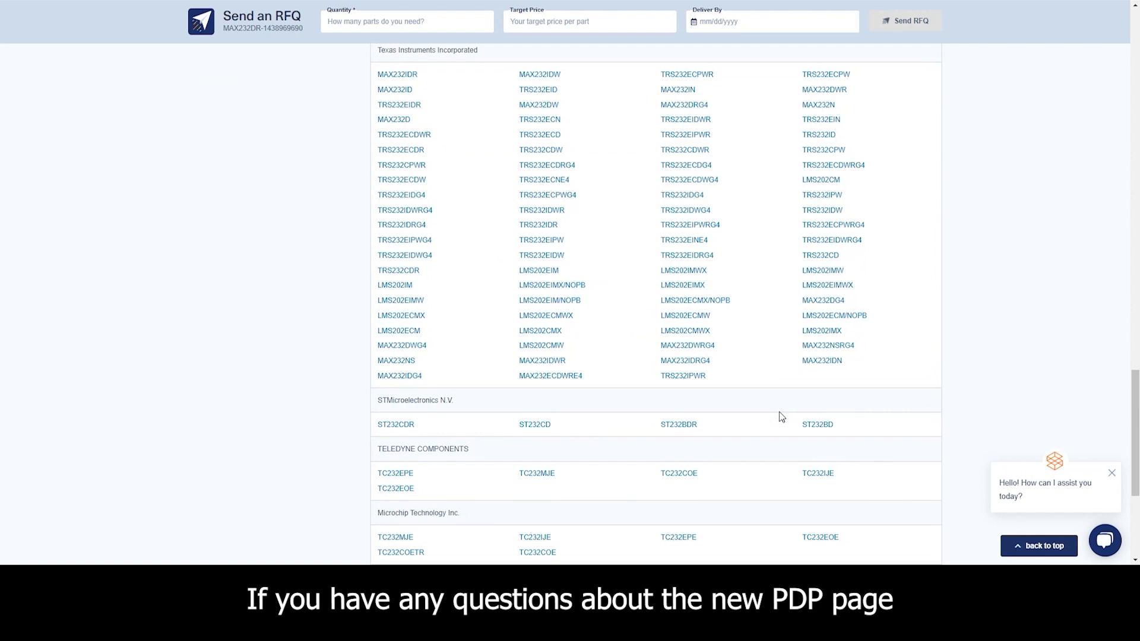
Scroll to the end of the alternates list, showing National Semiconductor's entry and the site footer
scroll(down, 3)
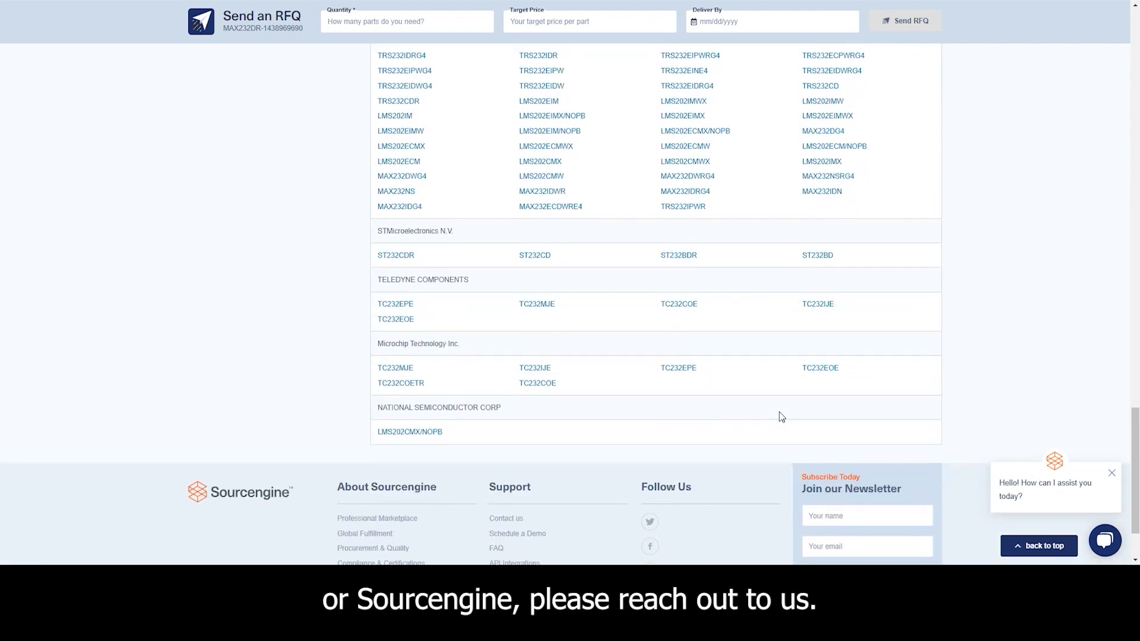